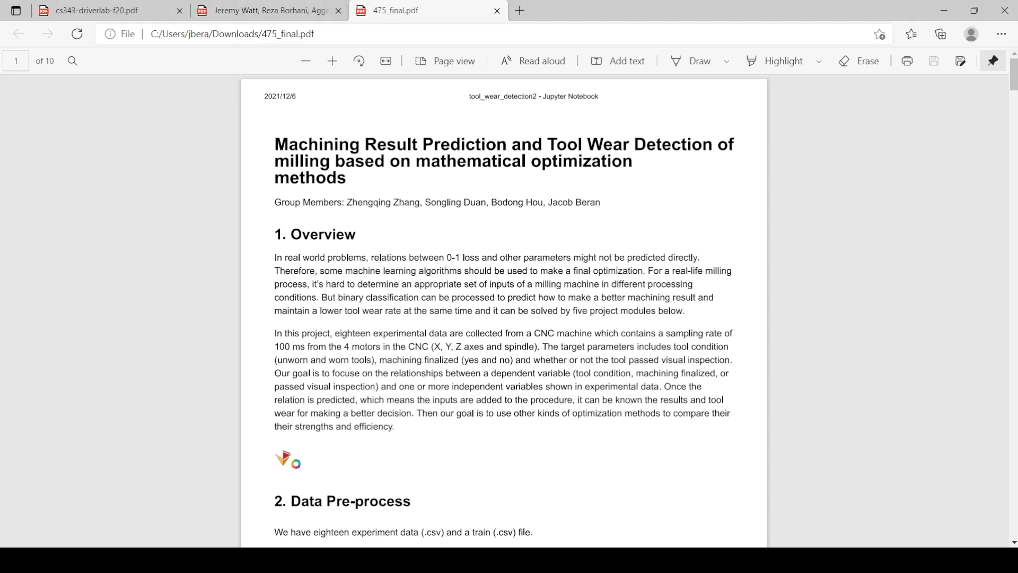
mouse_move(523, 500)
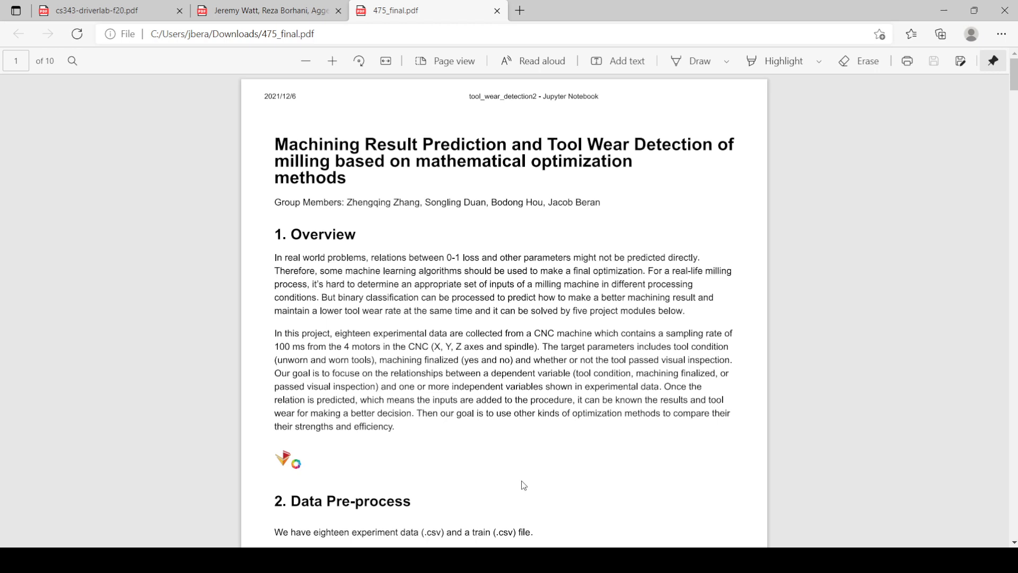
scroll("down", 3)
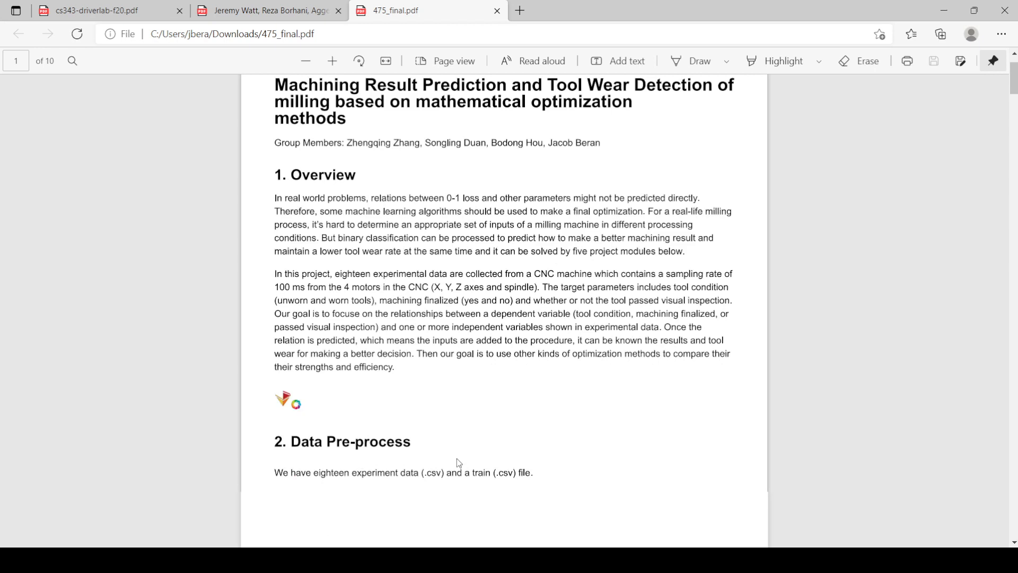
scroll("down", 3)
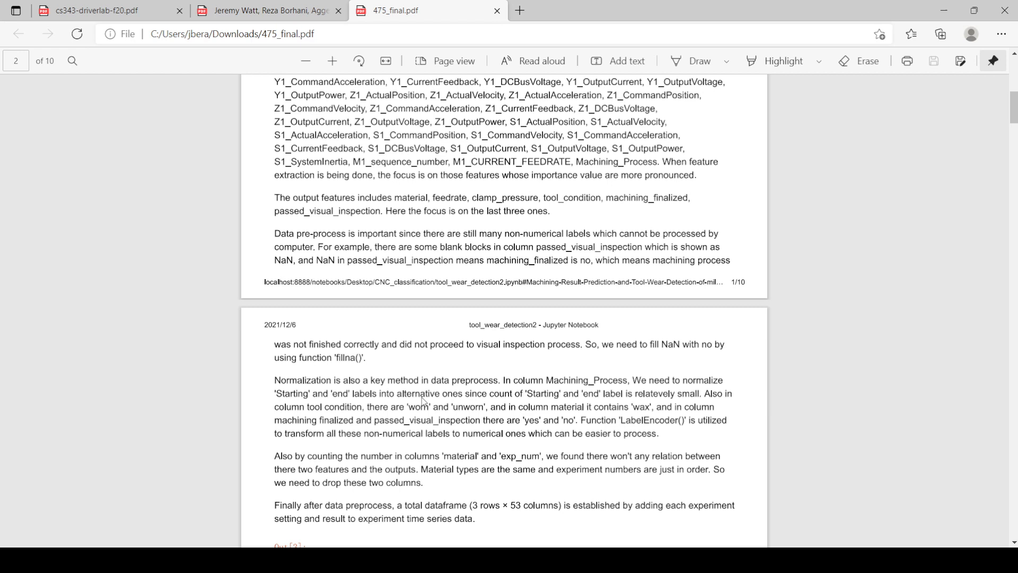
mouse_move(533, 446)
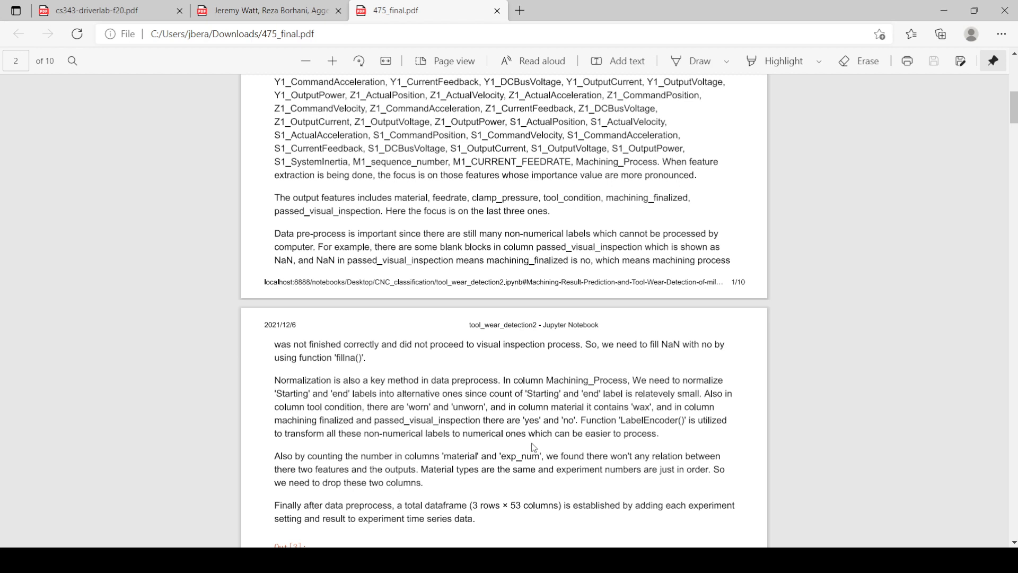
scroll("down", 3)
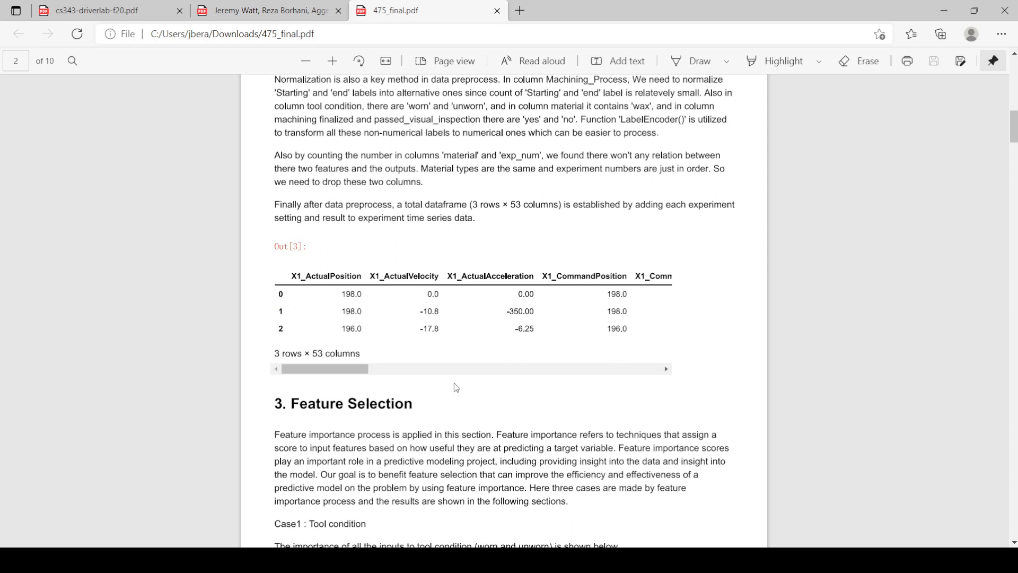
scroll("down", 3)
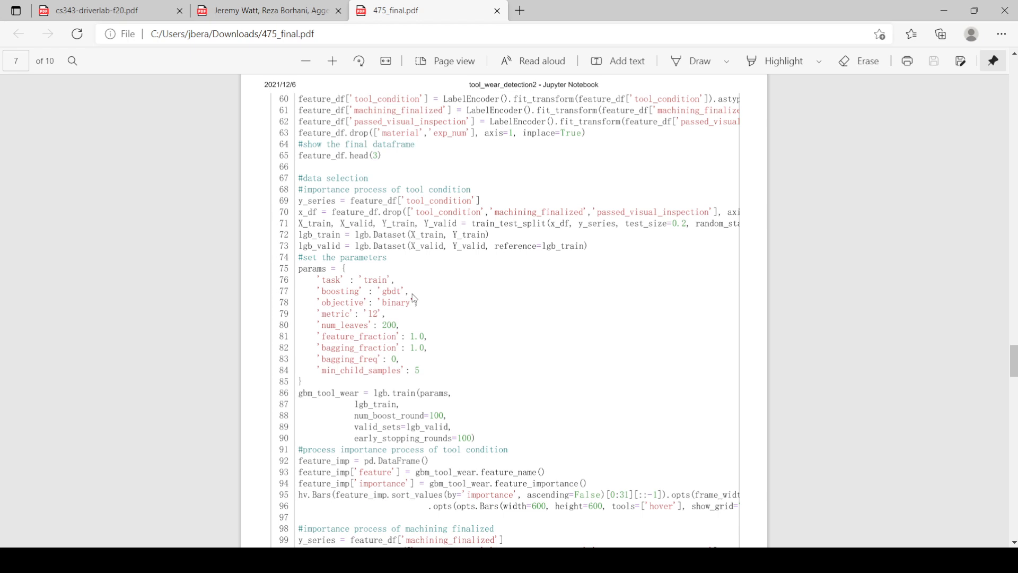
mouse_move(494, 490)
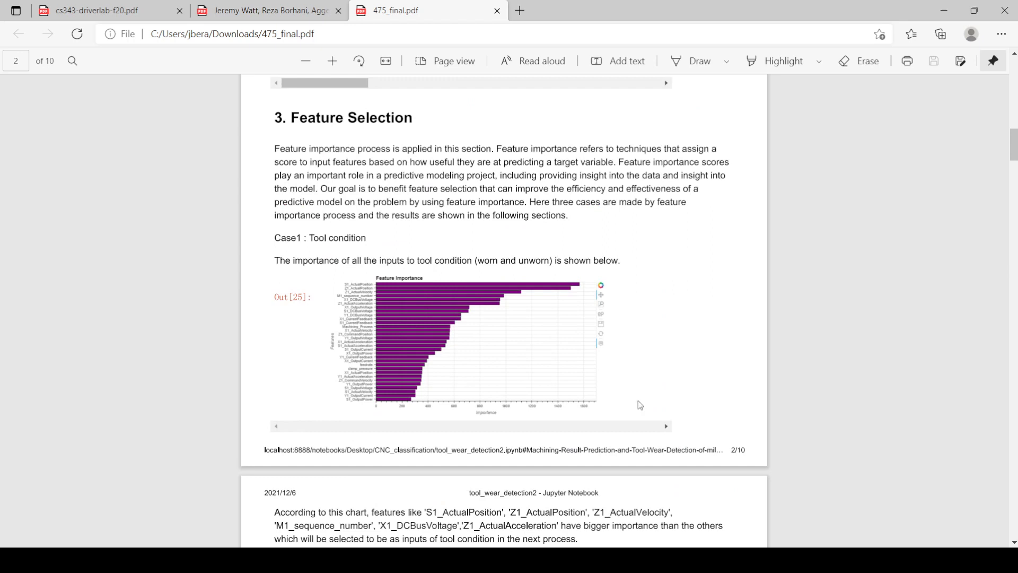
scroll("down", 3)
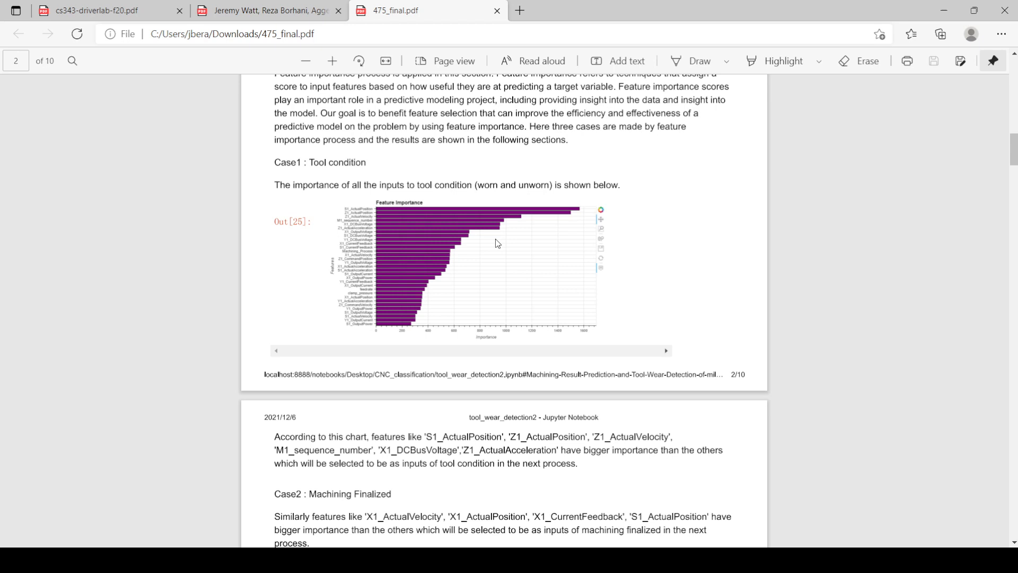
scroll("down", 3)
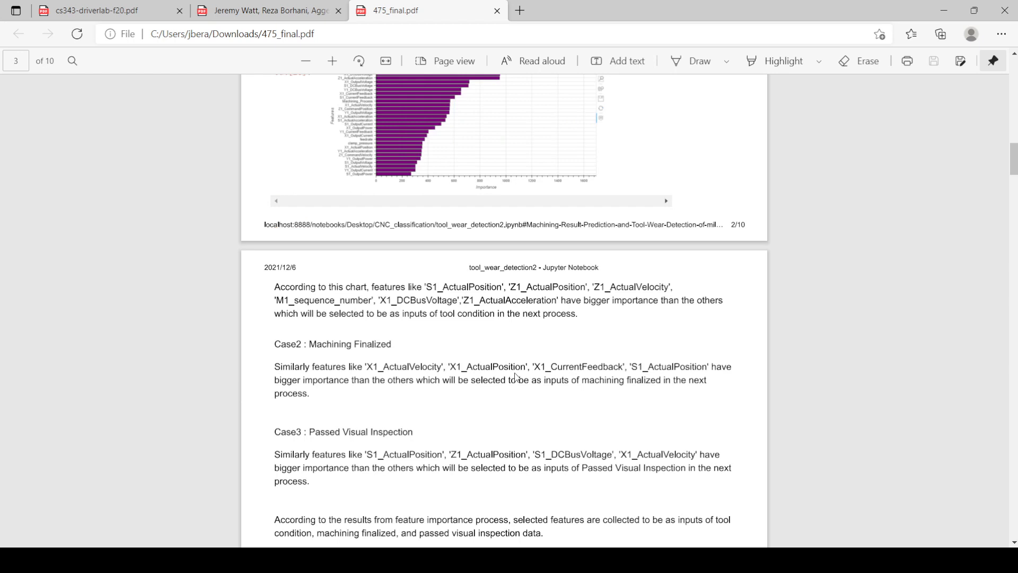
scroll("down", 3)
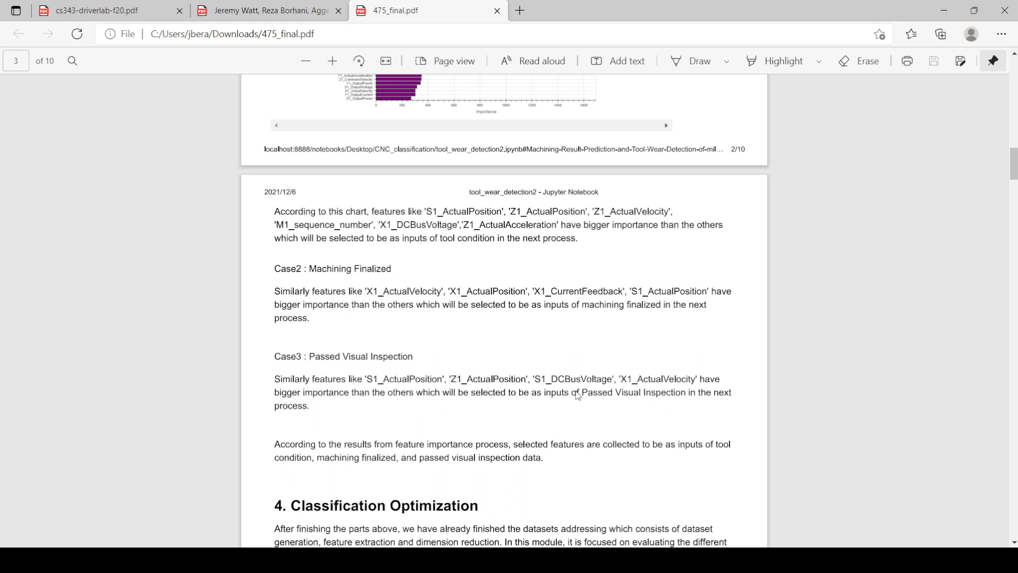
scroll("down", 3)
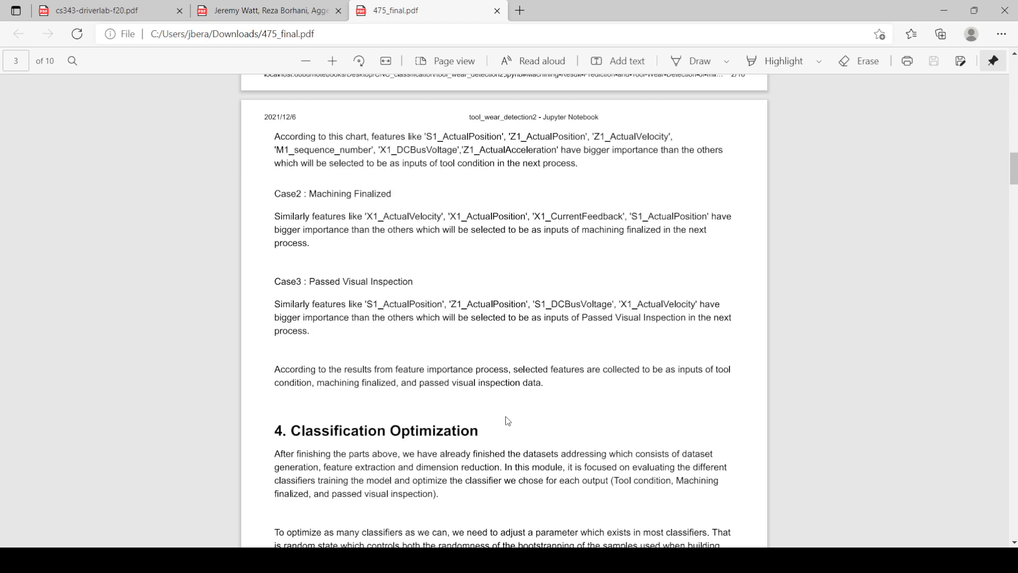
scroll("down", 3)
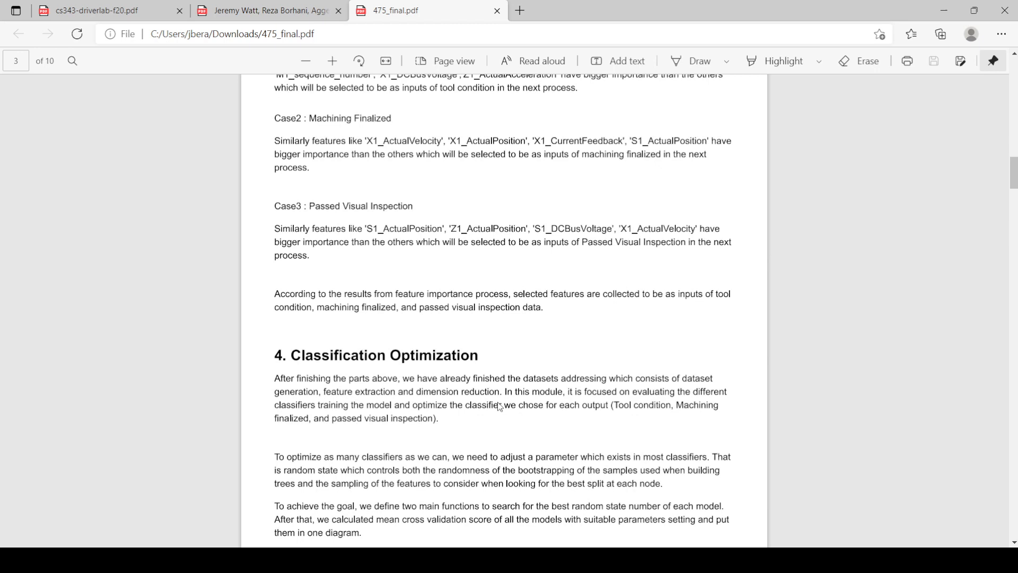
scroll("down", 3)
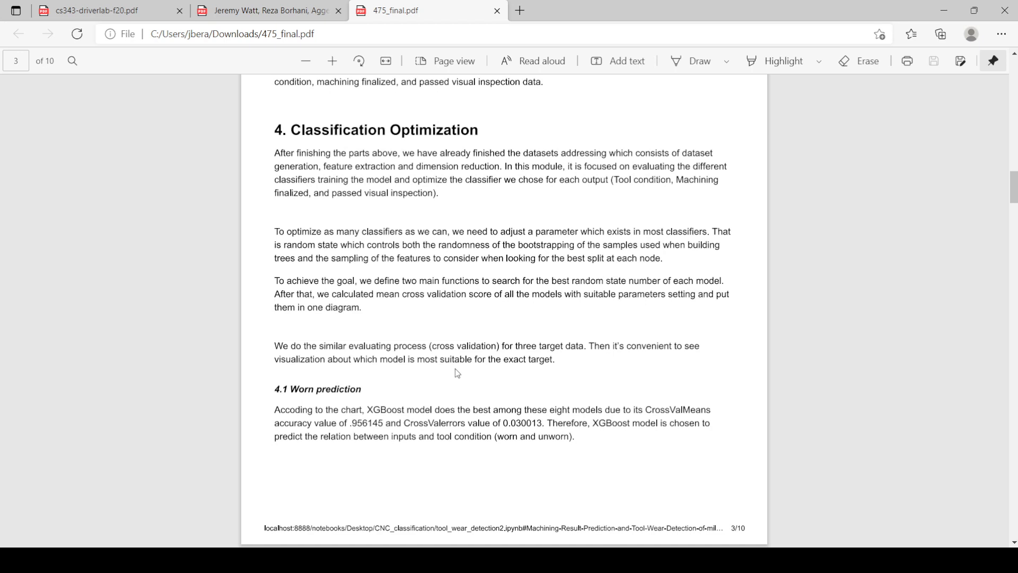
scroll("down", 3)
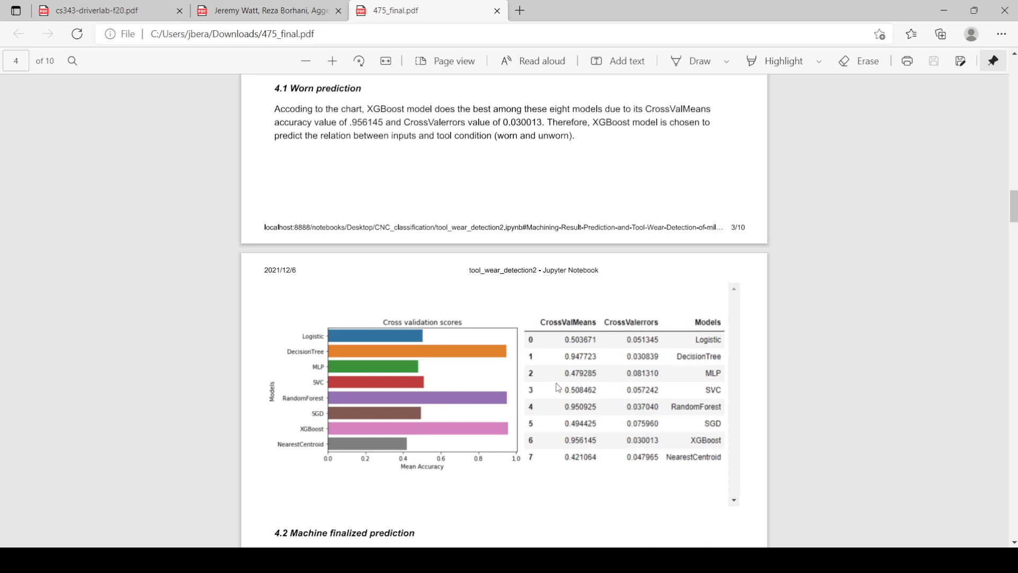
mouse_move(598, 507)
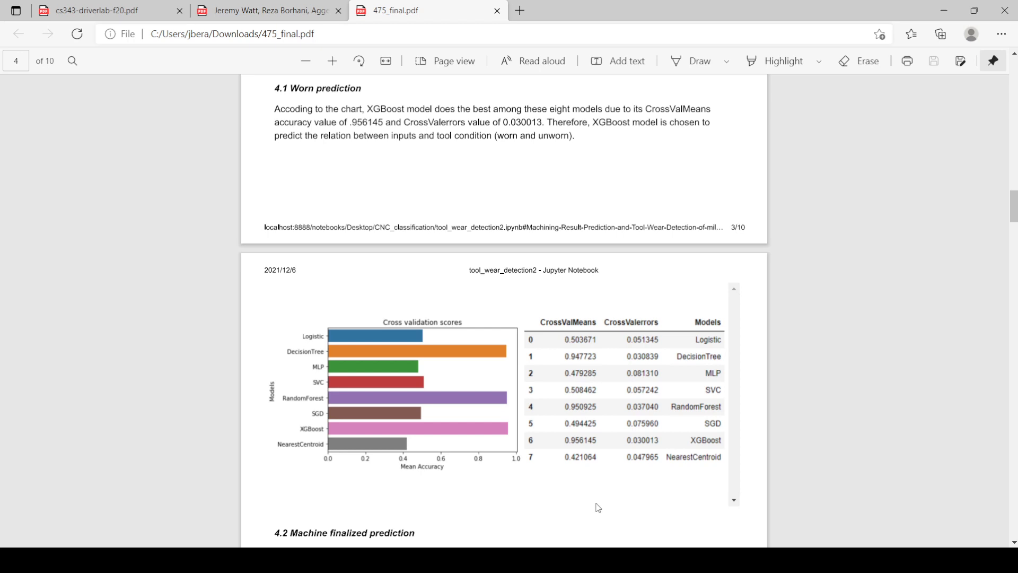
scroll("down", 3)
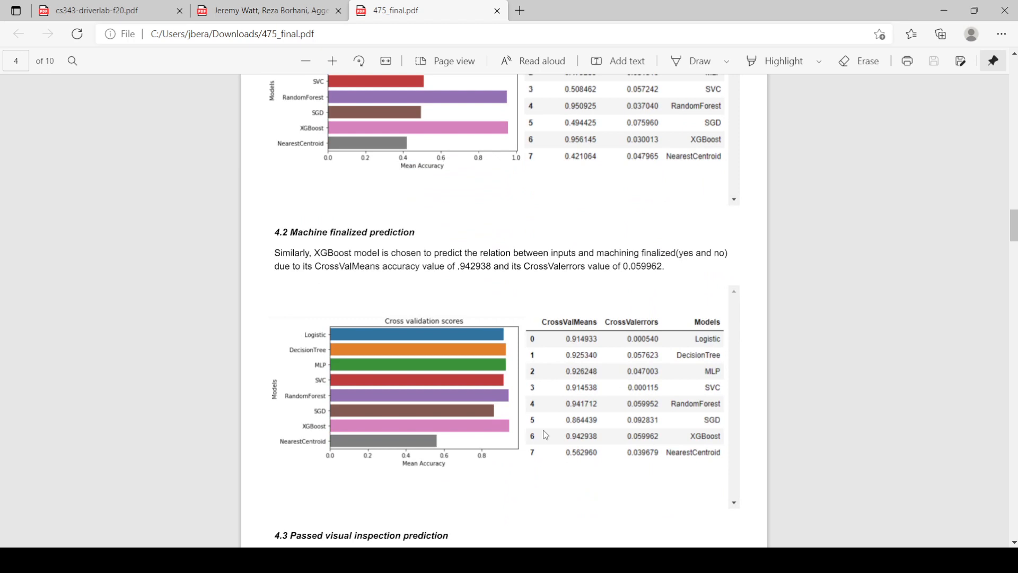
mouse_move(544, 427)
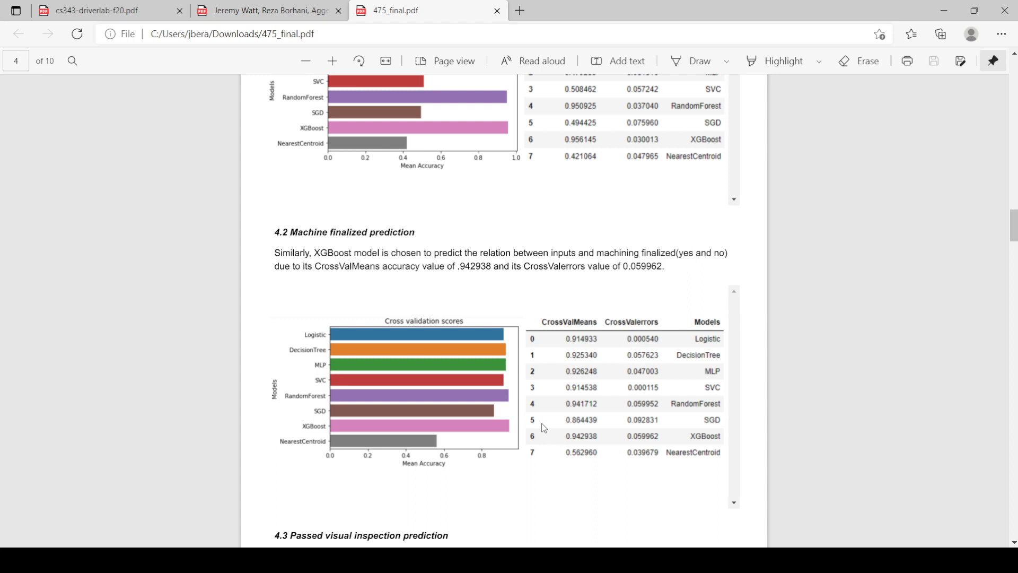
scroll("down", 3)
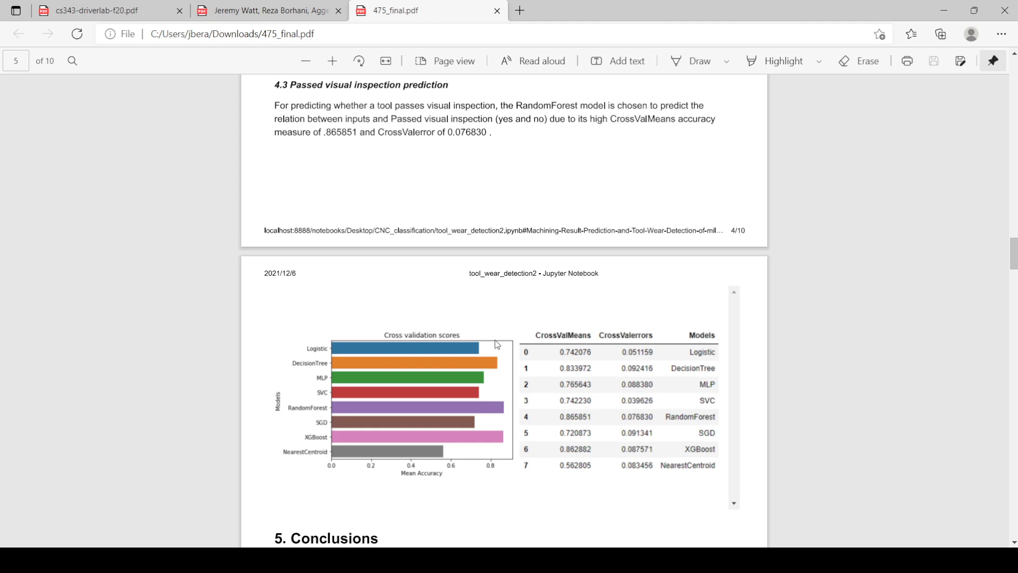
scroll("down", 3)
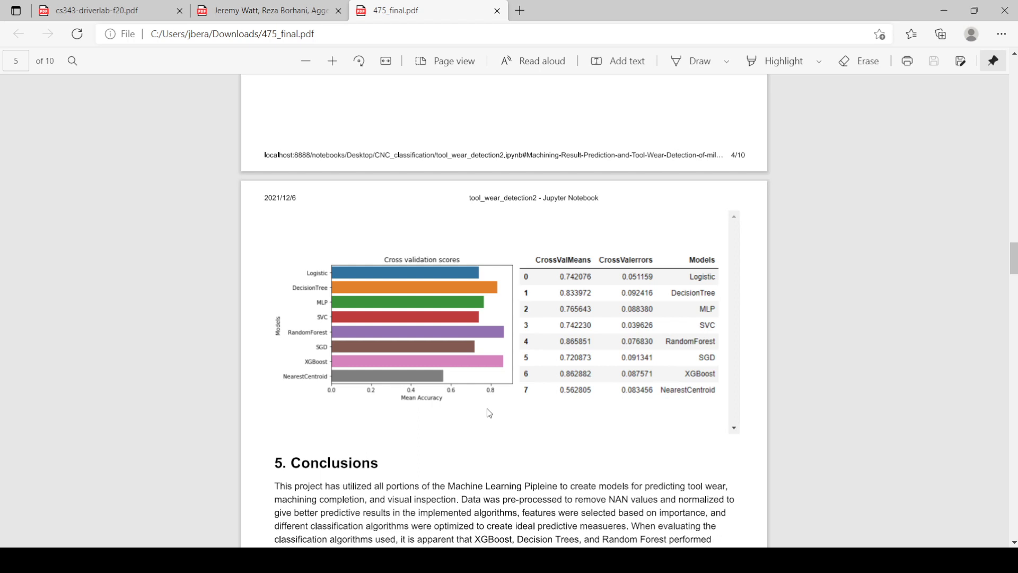
scroll("down", 3)
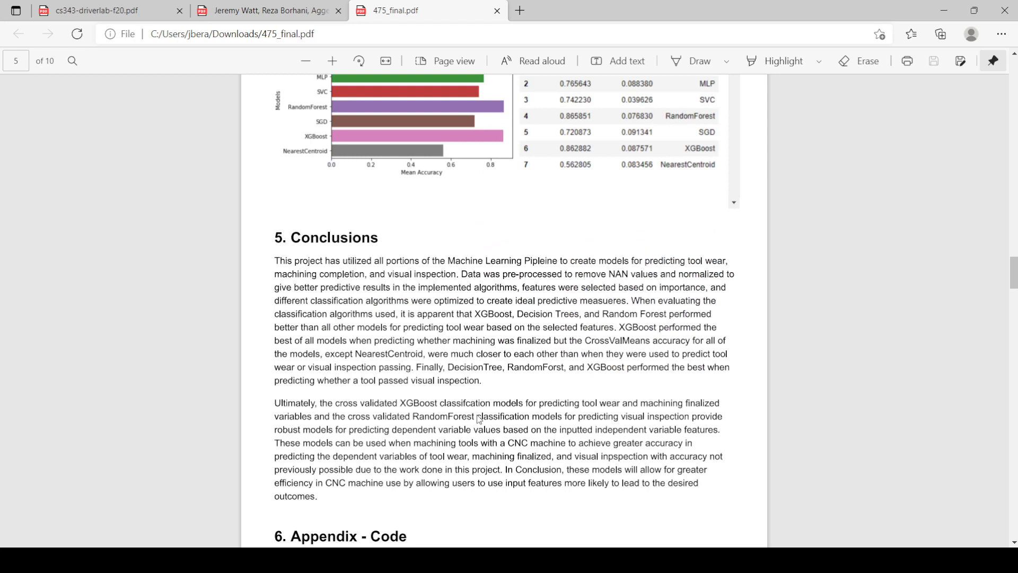